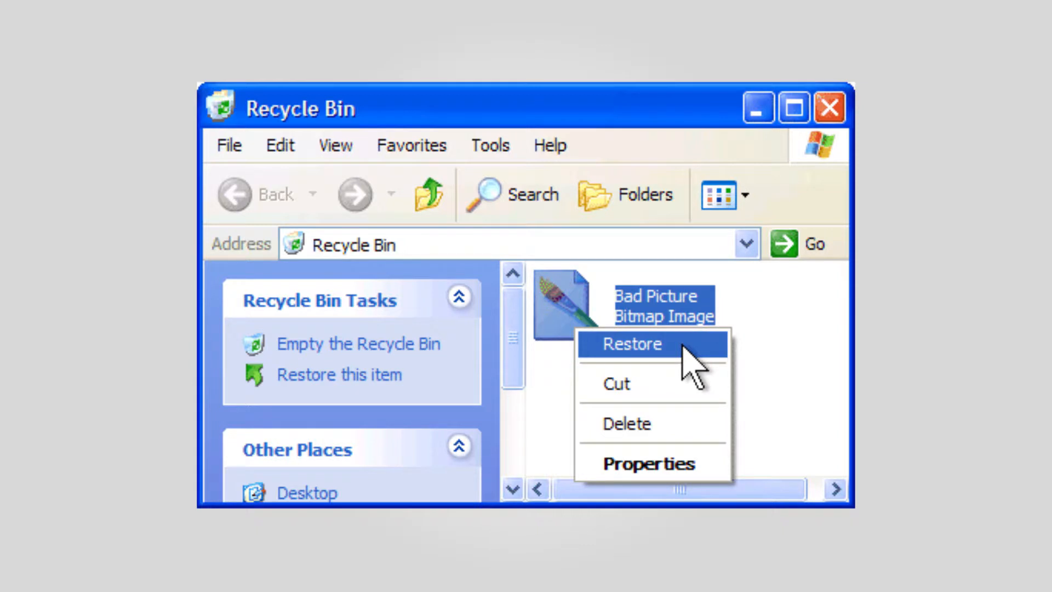
Step: Restore the Bad Picture bitmap from the Recycle Bin
left_click(631, 344)
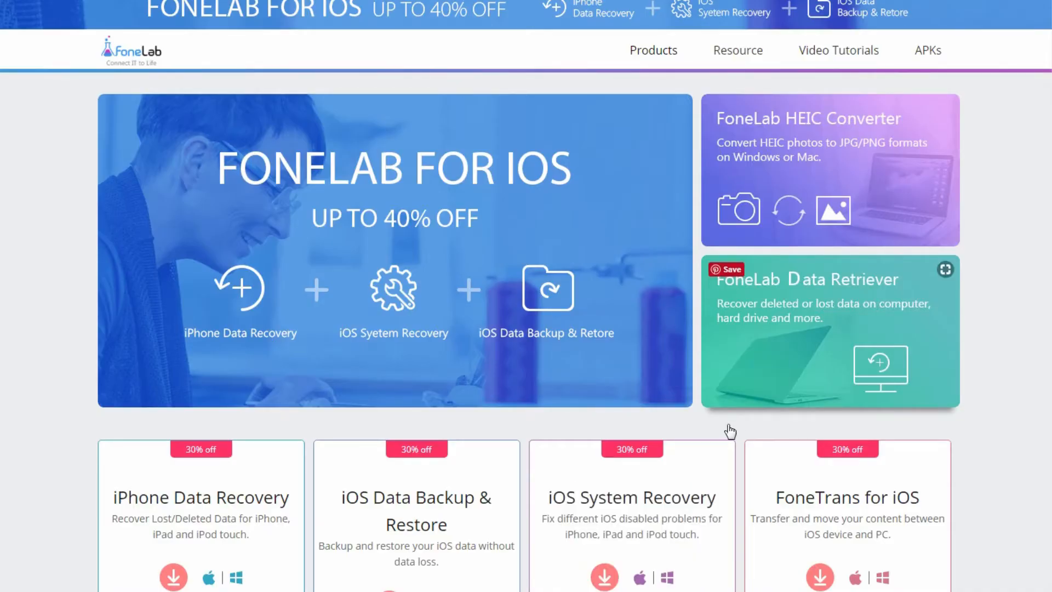
Step: Open the FoneLab Data Retriever product page showing the $24.97 price
left_click(828, 332)
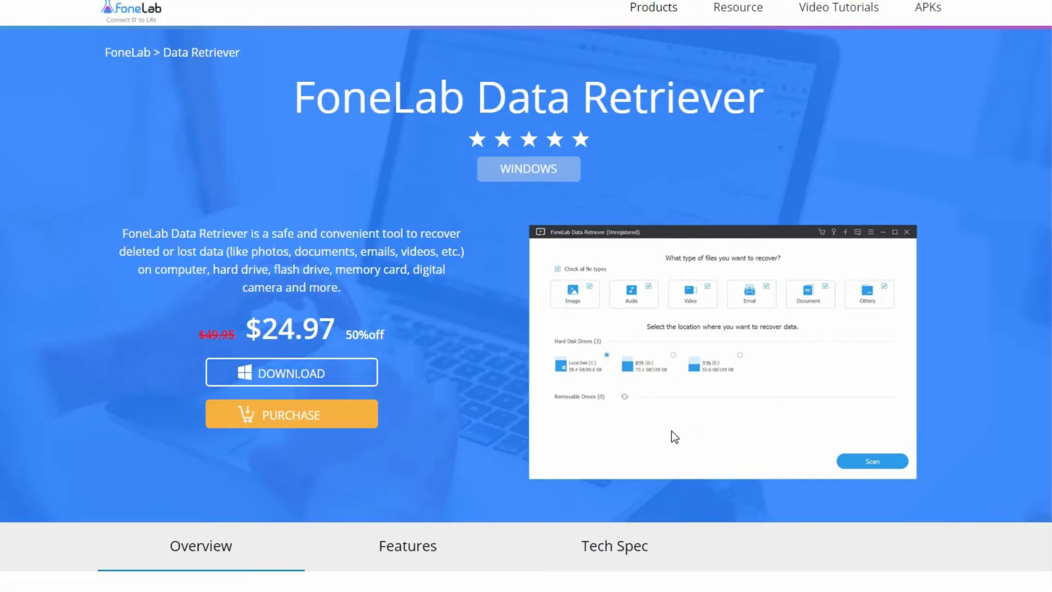
mouse_move(352, 373)
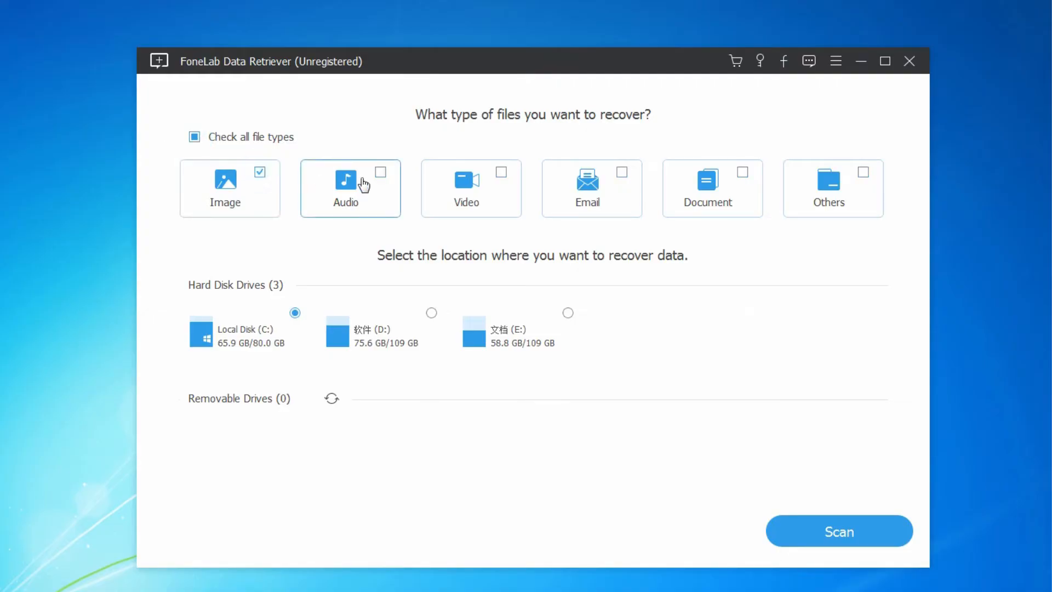
Step: Add audio to the scan, run a deep scan, and mark icon.png for recovery
left_click(839, 531)
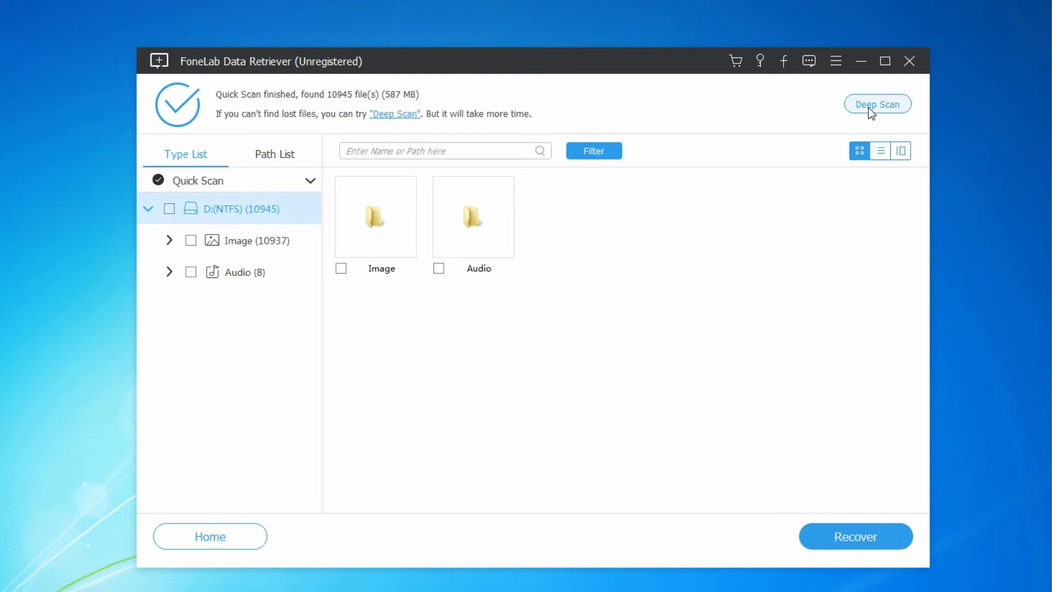
left_click(877, 104)
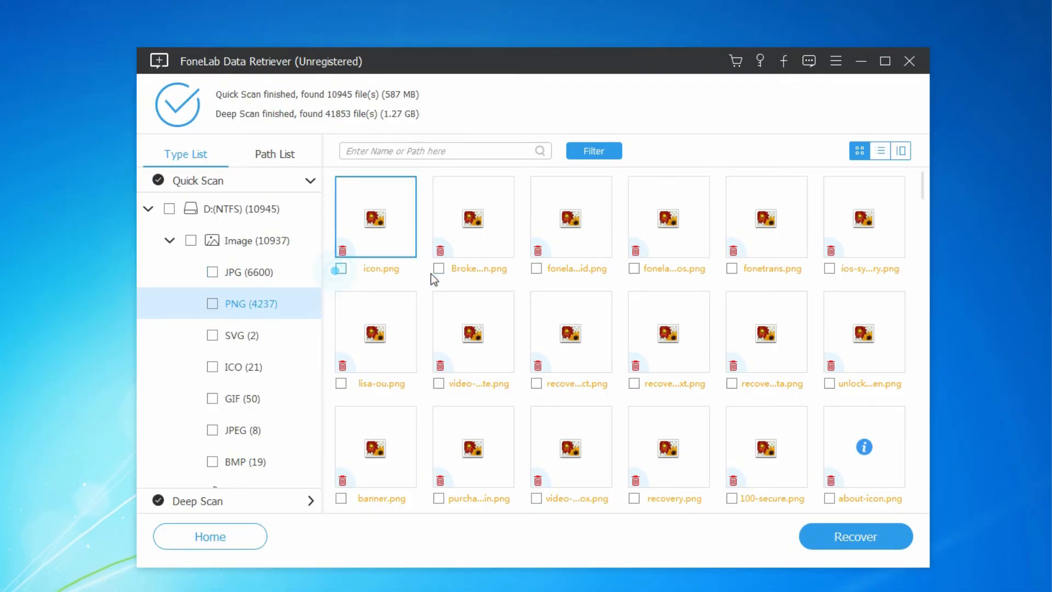
left_click(341, 268)
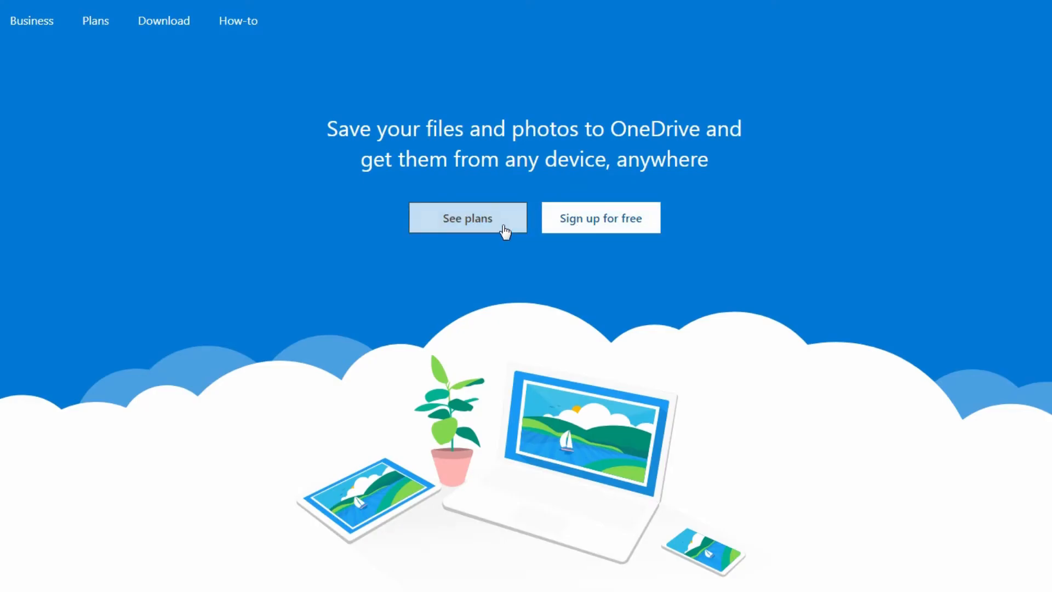
Step: Go to Microsoft sign-in and enter 'fonelab' as the account name
left_click(600, 218)
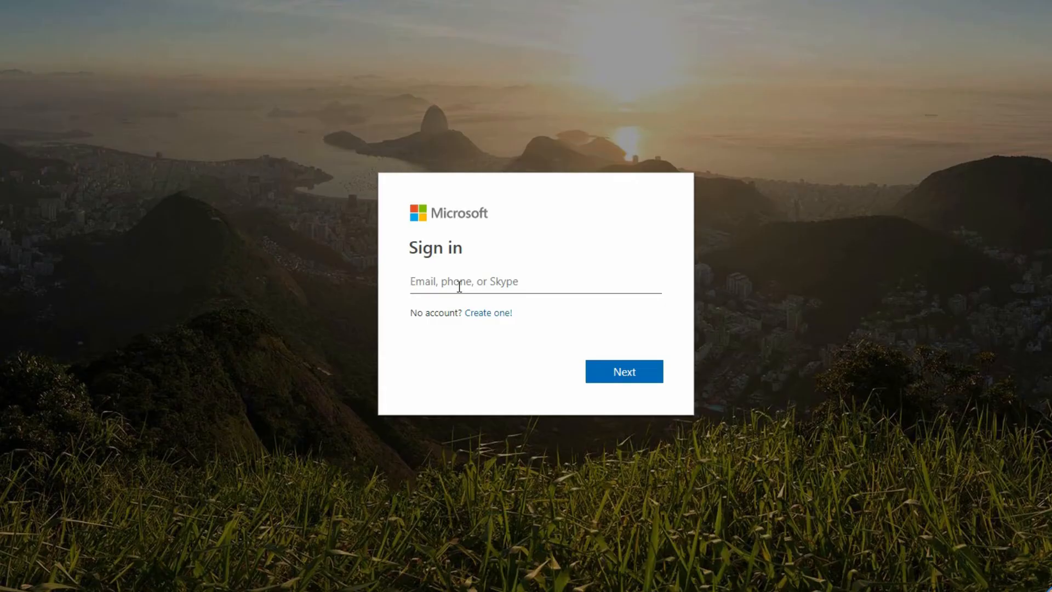
type("fonelab")
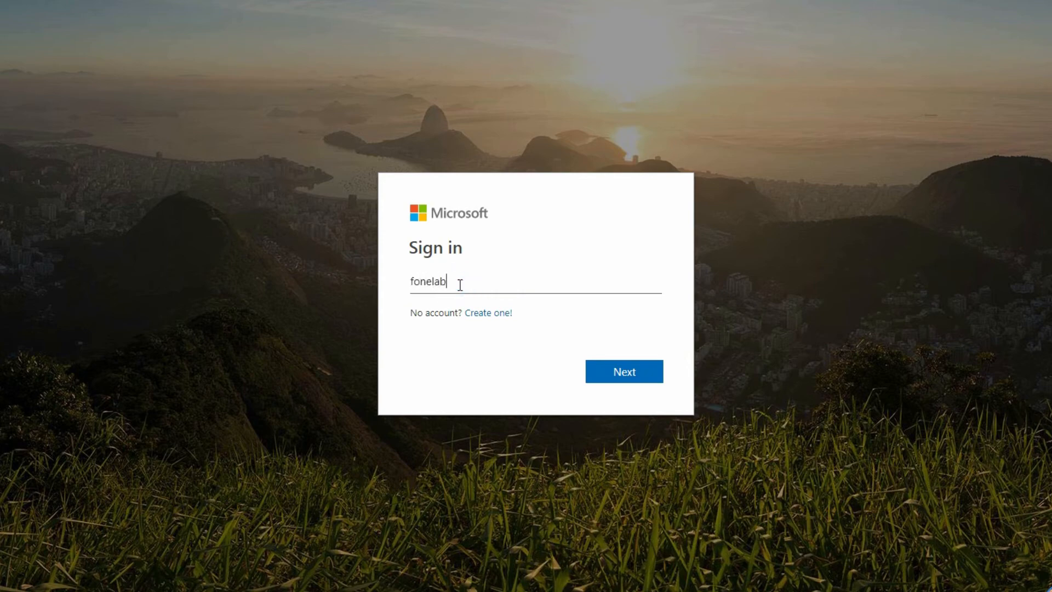